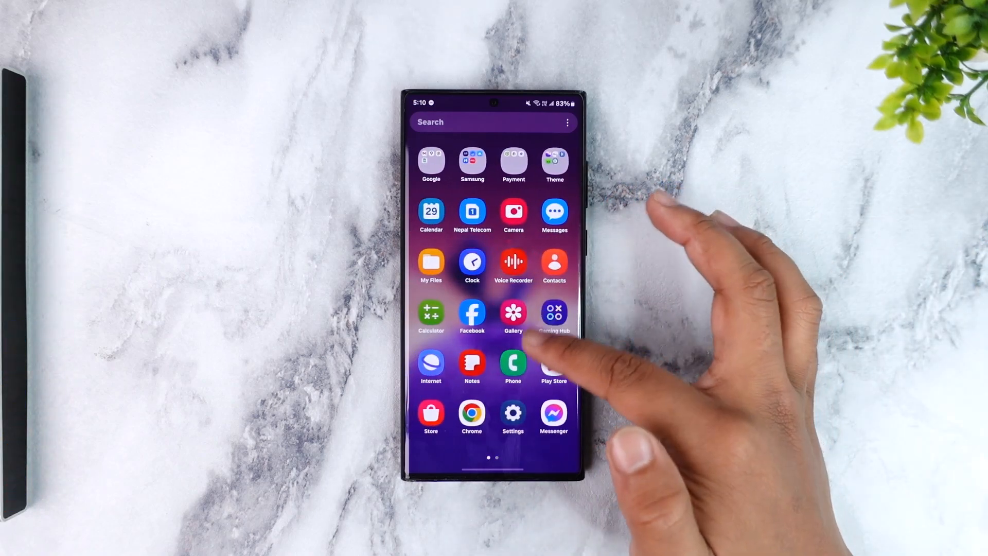
# Show the Google Chrome app listing in the Play Store.
pyautogui.click(471, 413)
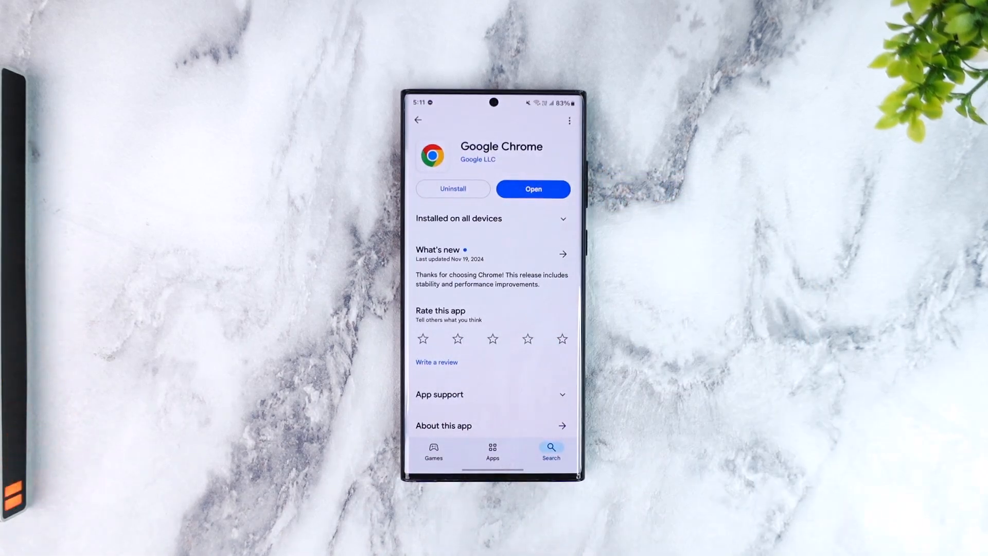
# Launch Chrome from its Play Store listing and bring up the three-dot main menu.
pyautogui.click(532, 189)
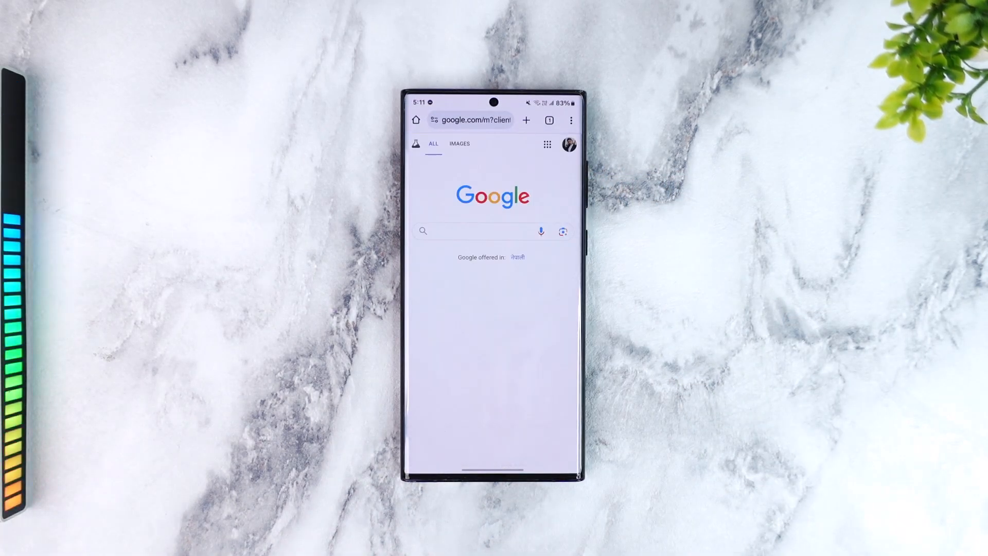
pyautogui.click(478, 230)
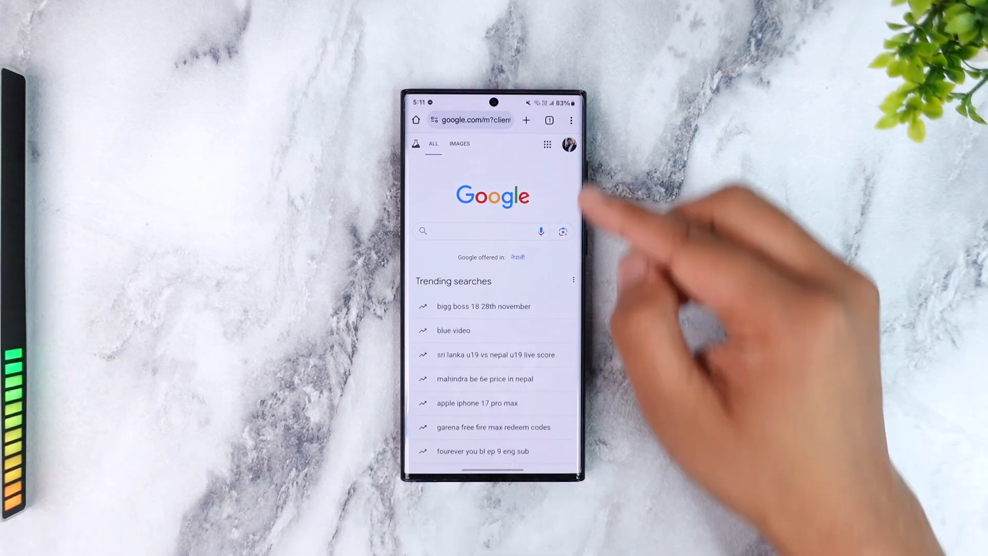
pyautogui.click(571, 120)
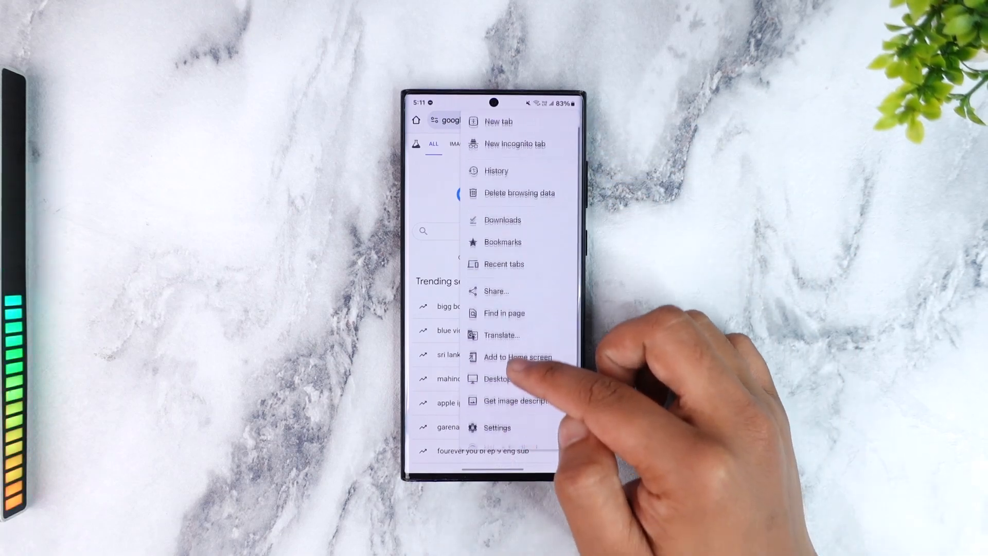
# Turn on Allow notifications for Chrome with sound and vibration, then return to Settings.
pyautogui.click(496, 427)
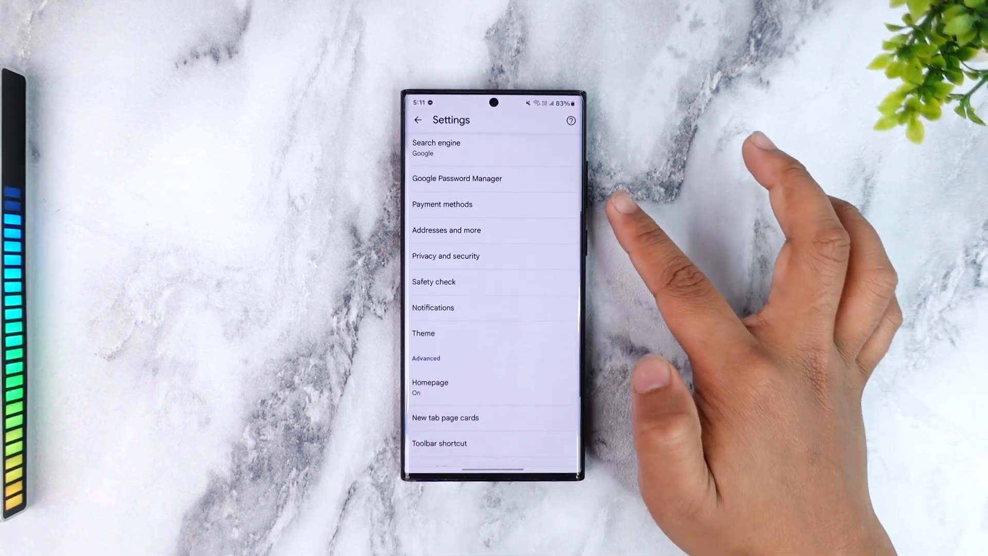
pyautogui.scroll(-3)
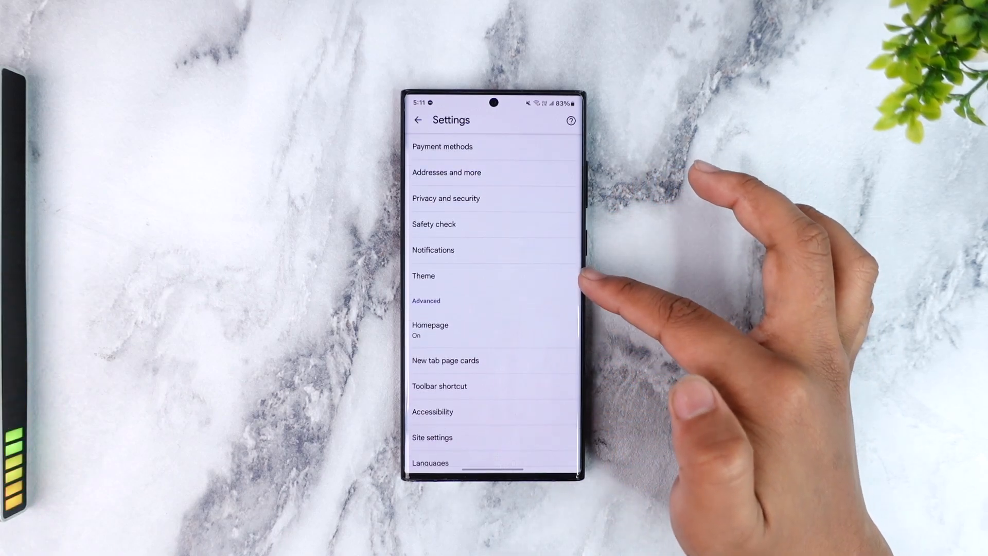
pyautogui.click(433, 249)
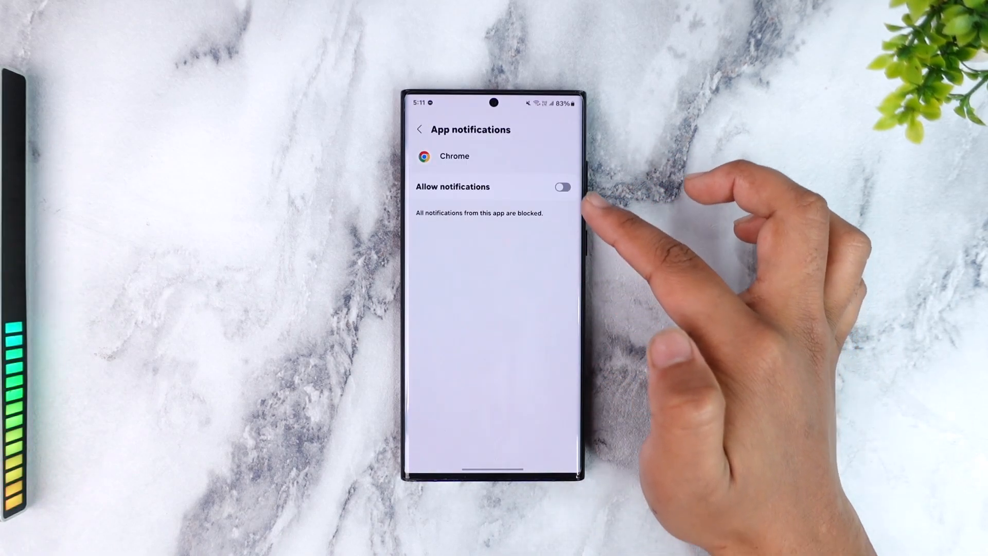
pyautogui.click(560, 187)
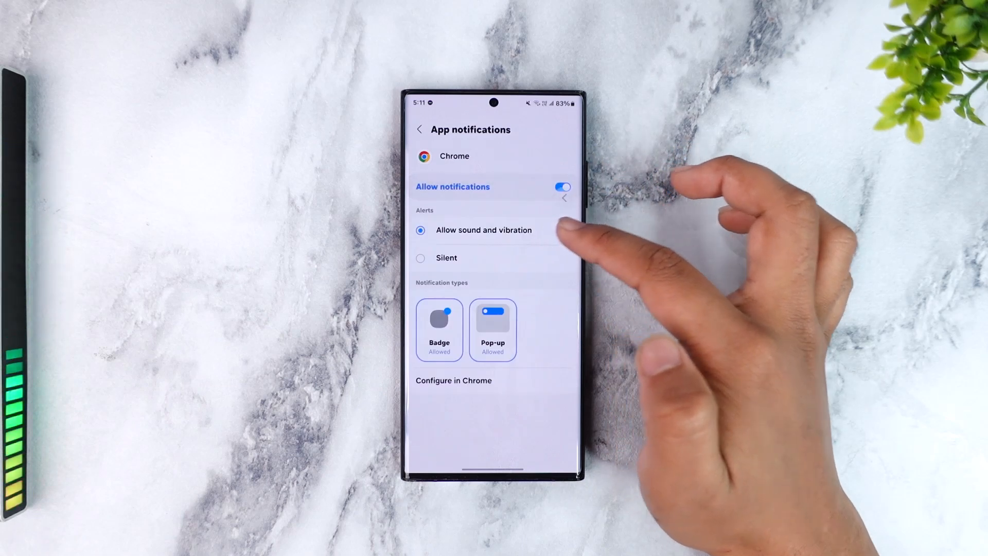
pyautogui.click(419, 130)
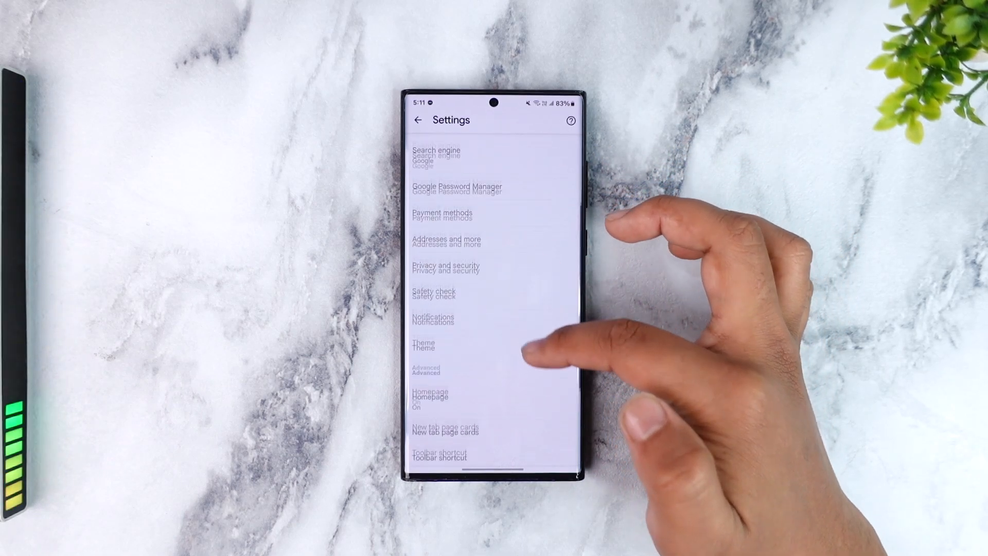
# Reach the Content section of Site settings where Pop-ups and redirects shows Blocked.
pyautogui.scroll(-3)
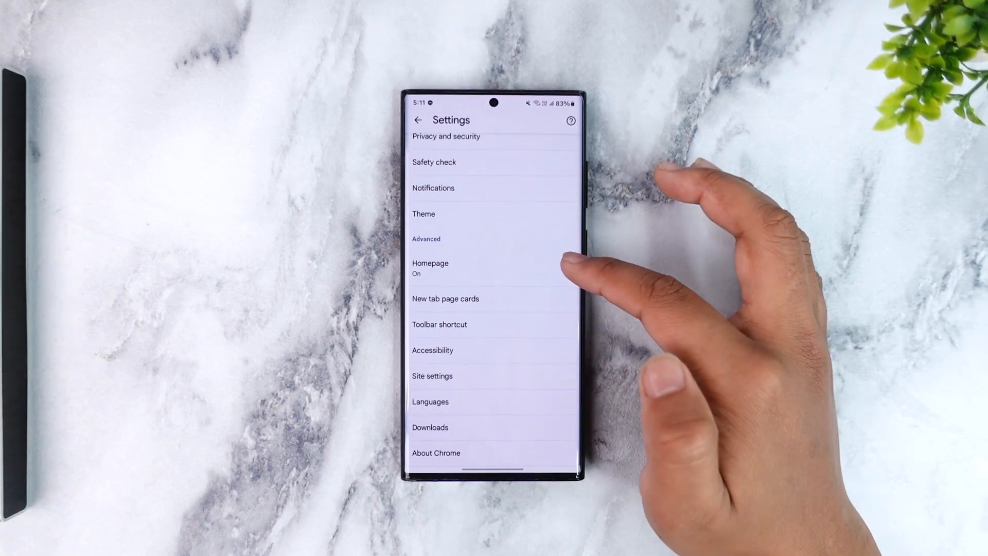
pyautogui.click(432, 375)
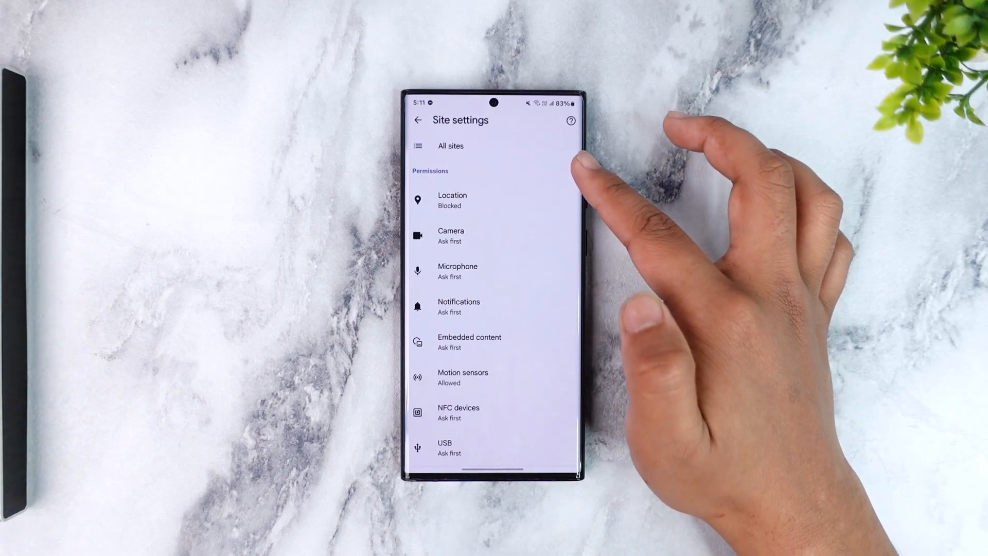
pyautogui.scroll(-3)
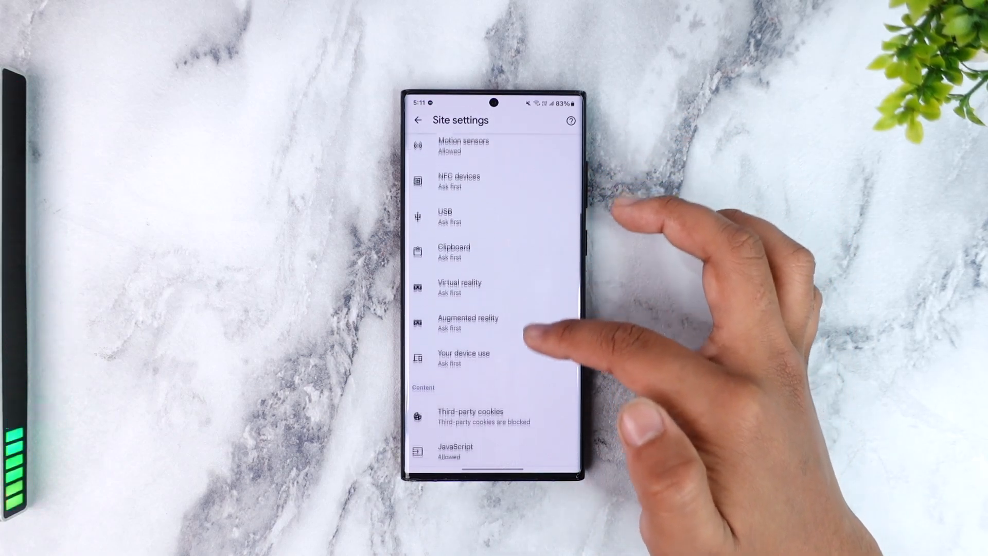
pyautogui.scroll(-3)
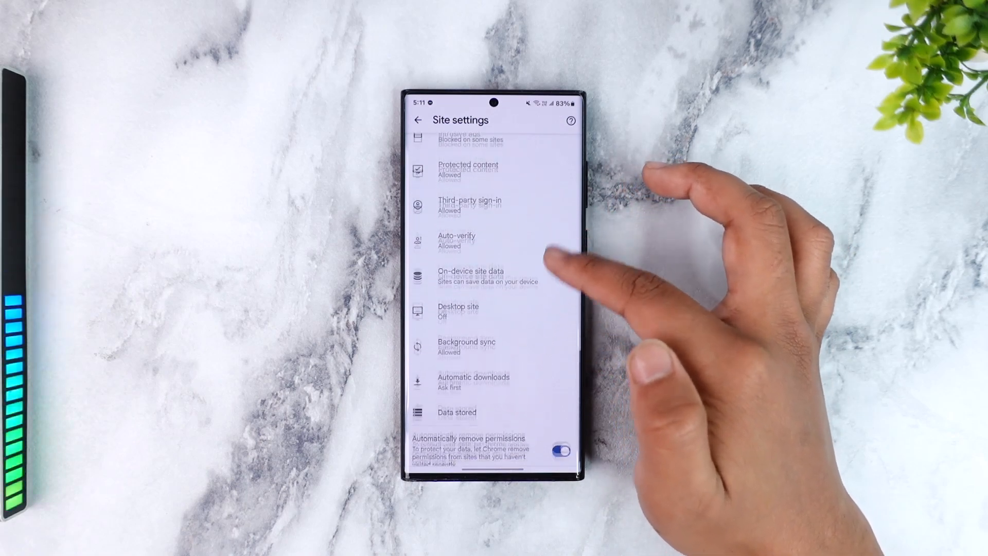
pyautogui.scroll(-3)
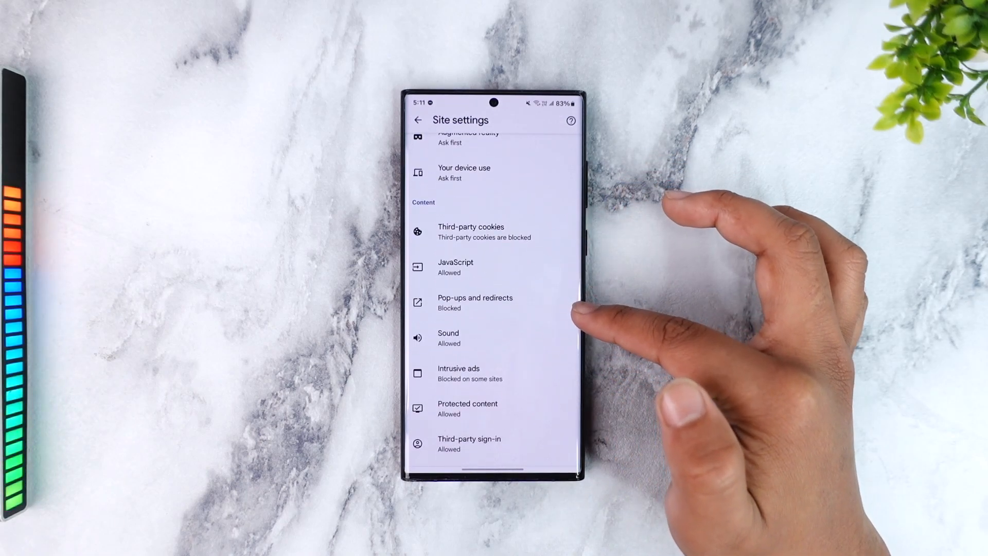
# Flip the Pop-ups and redirects toggle and return to the Site settings list.
pyautogui.click(475, 302)
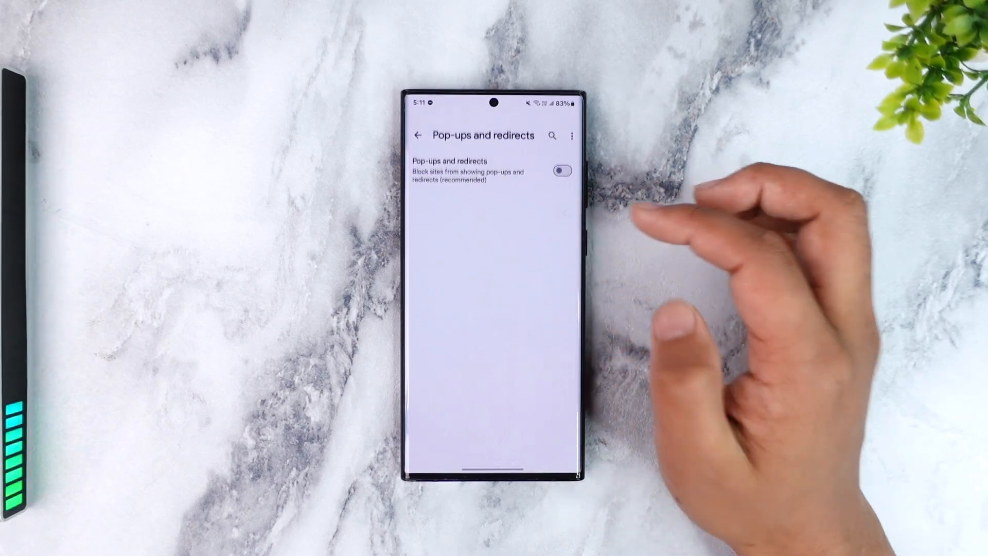
pyautogui.click(418, 119)
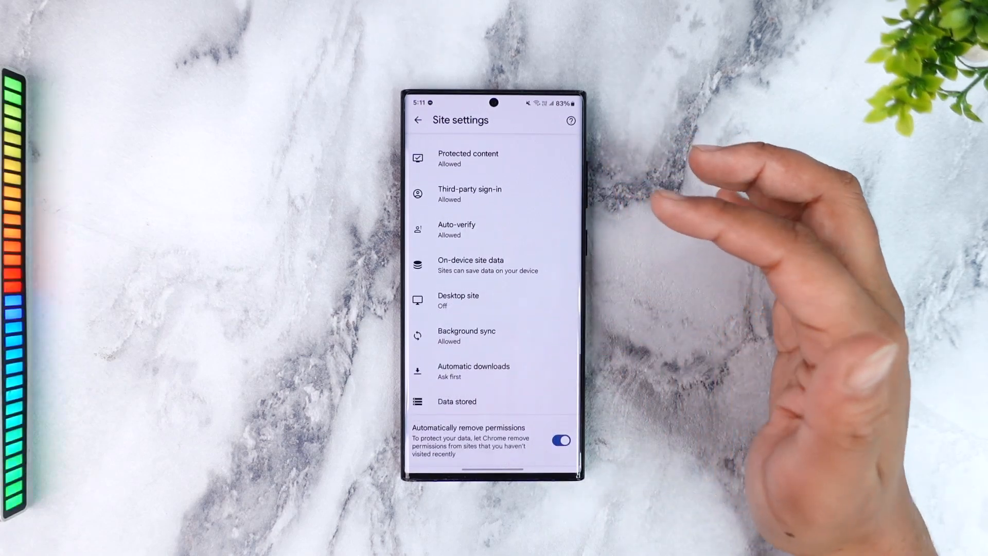
pyautogui.moveTo(549, 271)
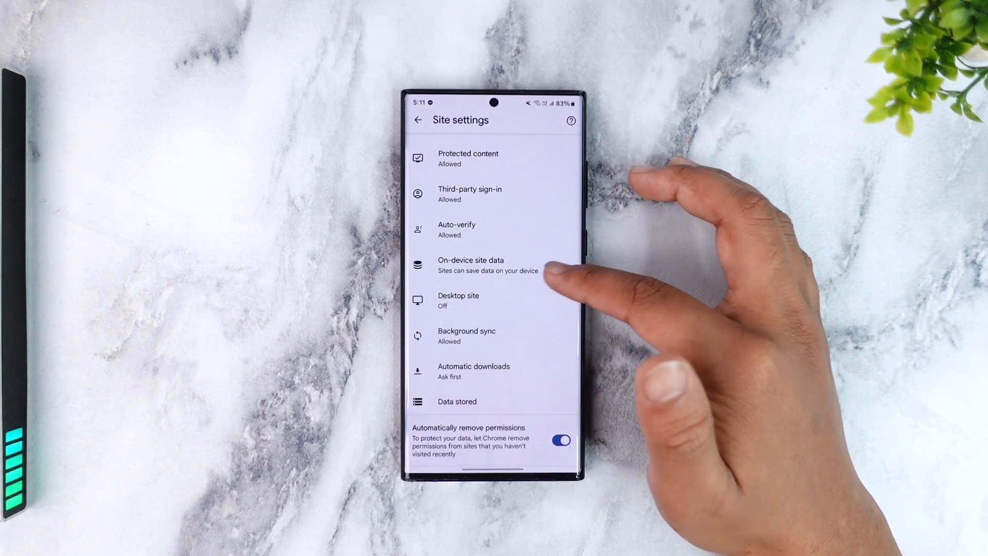
# Go home, view Chrome's app info and its Play Store page with Installed on all devices collapsed.
pyautogui.click(418, 119)
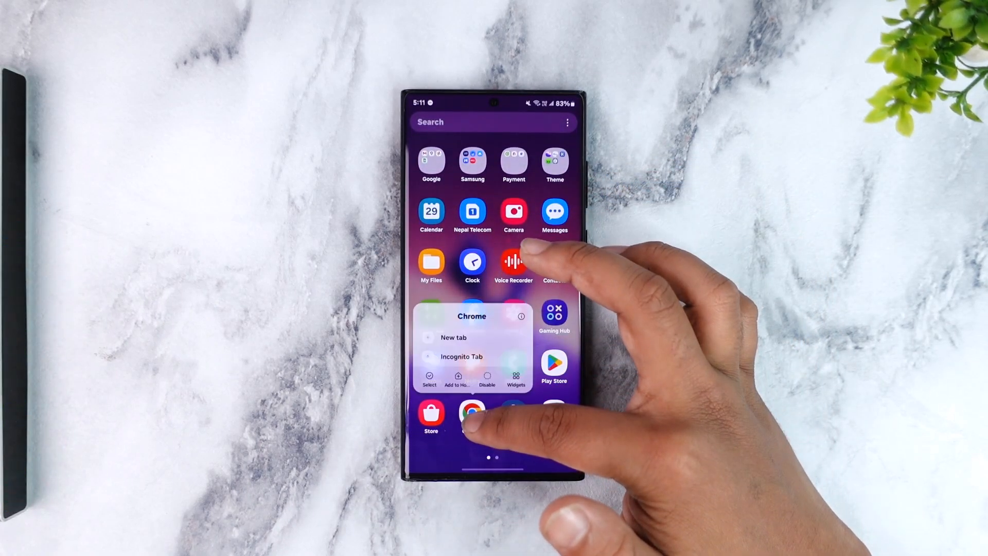
pyautogui.click(521, 316)
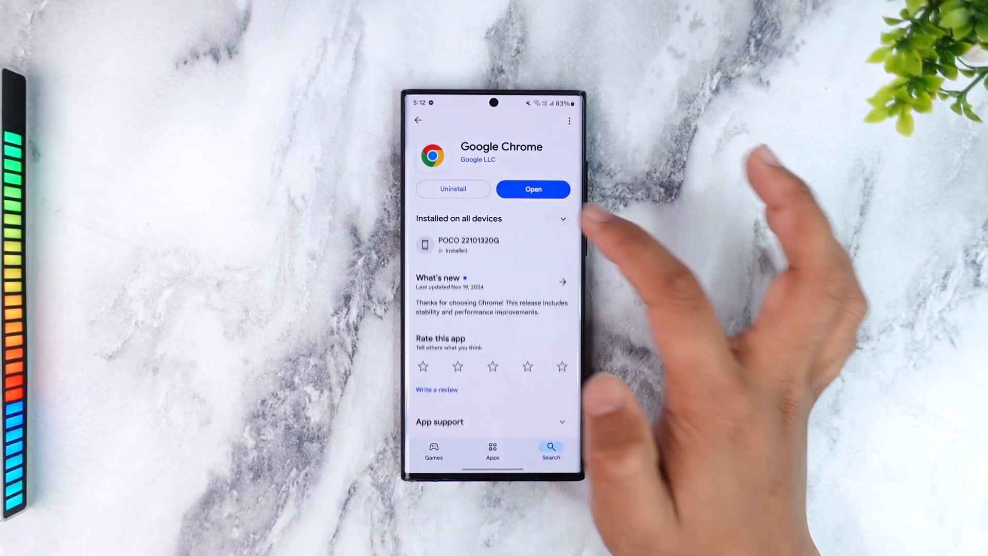
pyautogui.click(562, 218)
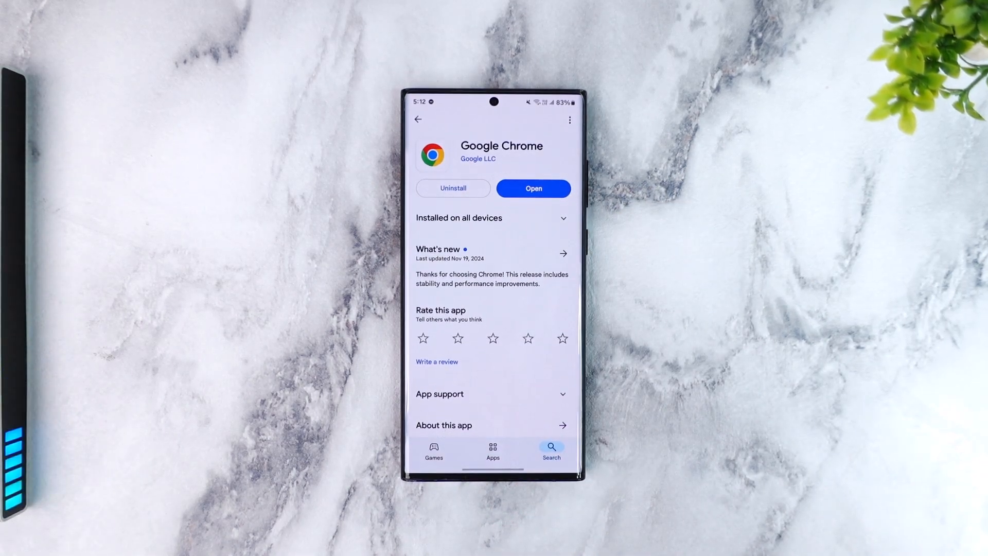